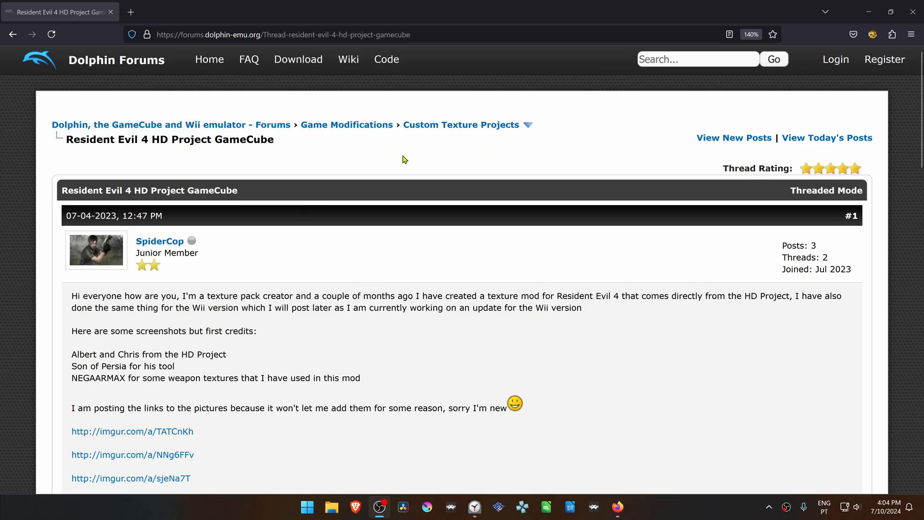
mouse_move(509, 141)
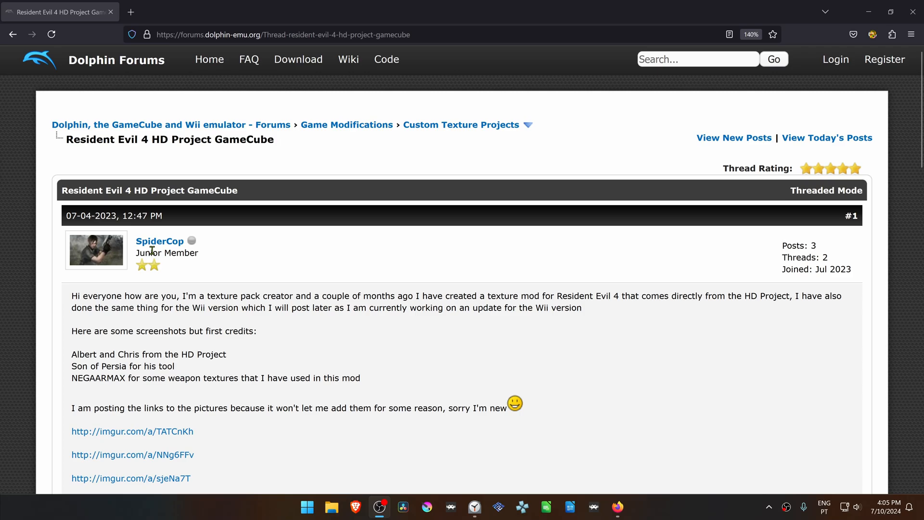
mouse_move(76, 202)
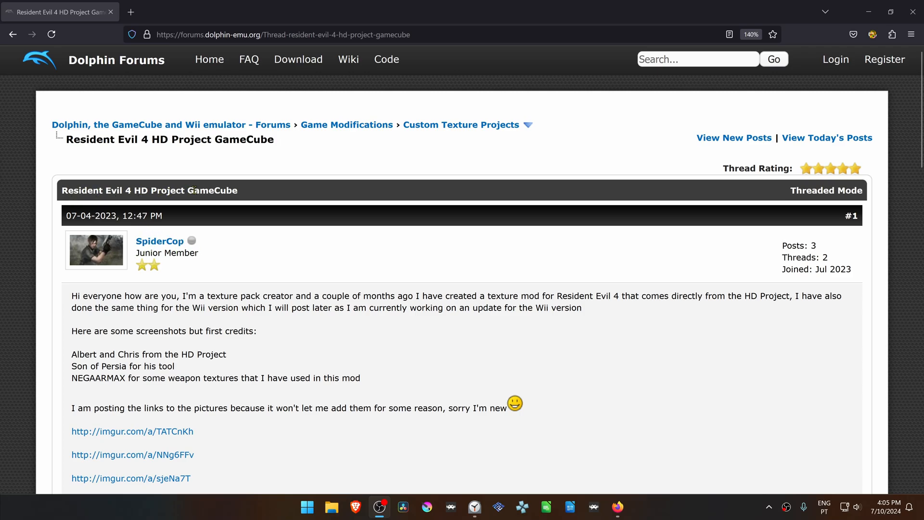
Step: Follow the MediaFire link for the USA-version Resident Evil 4 GameCube texture pack
scroll("down", 3)
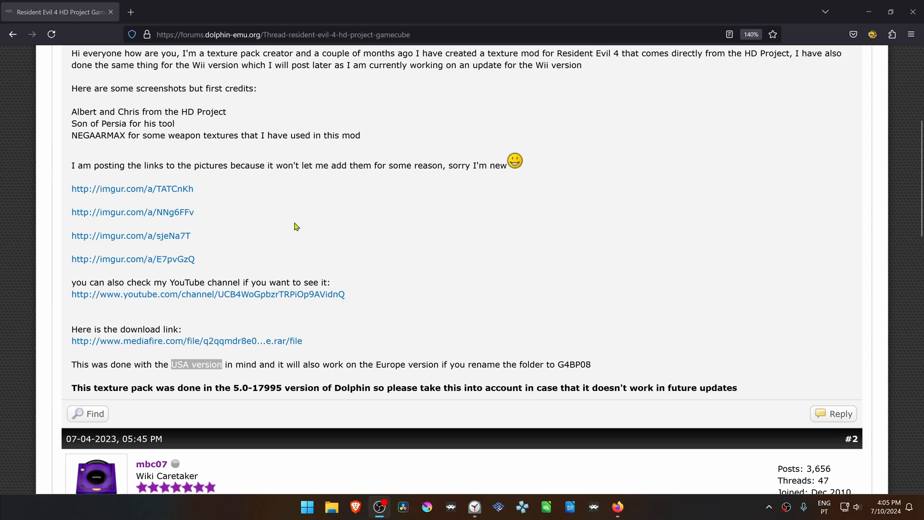
scroll("down", 3)
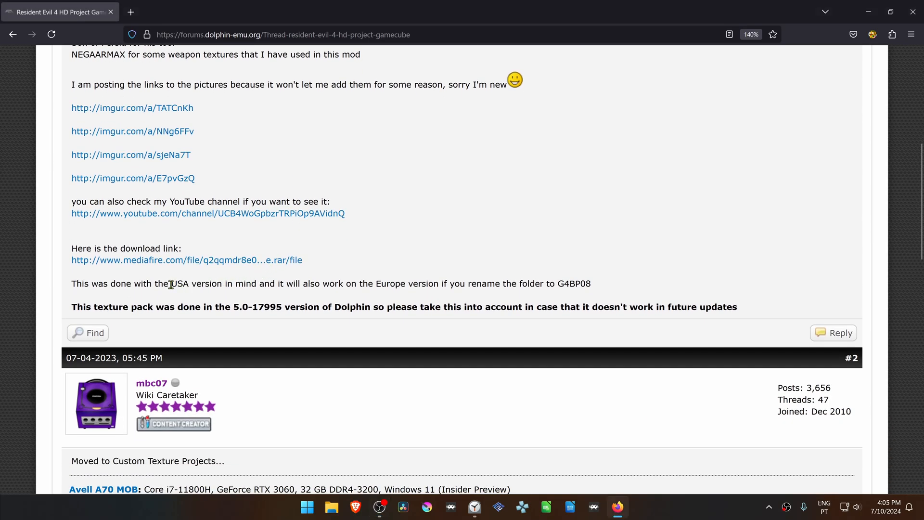
double_click(196, 283)
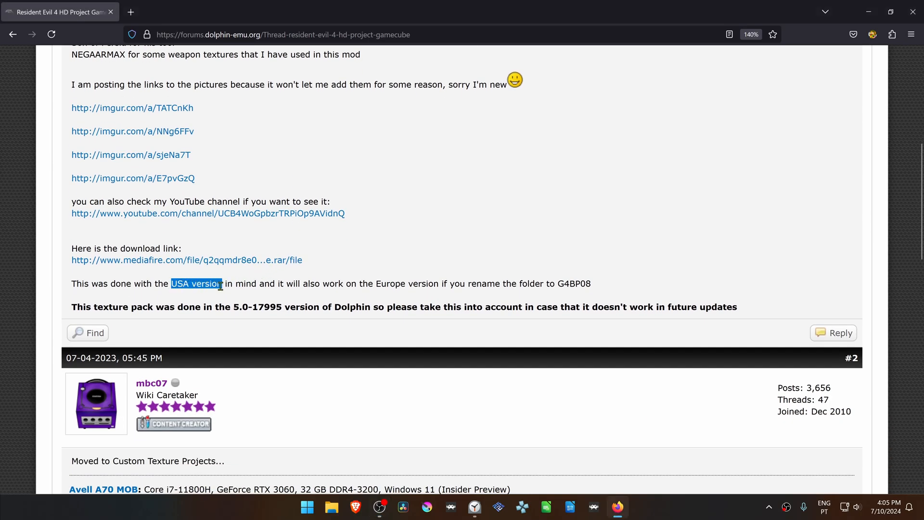
mouse_move(178, 265)
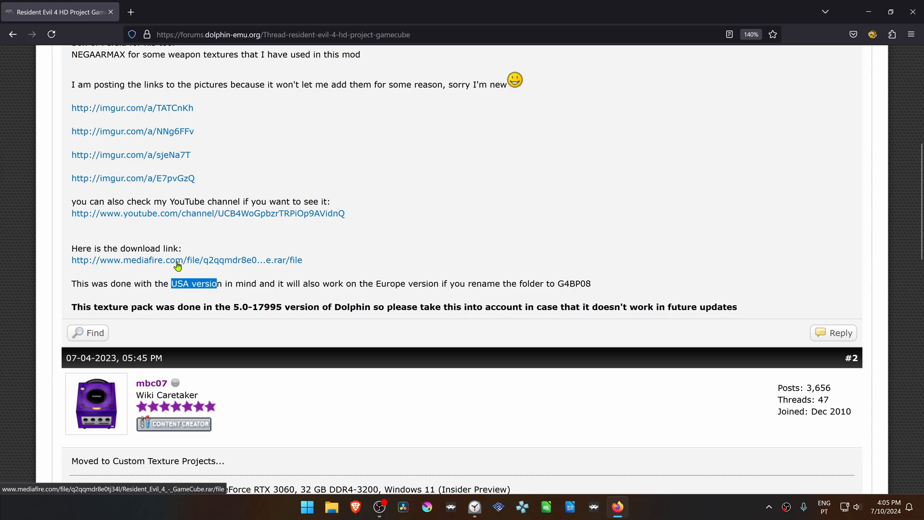
left_click(186, 260)
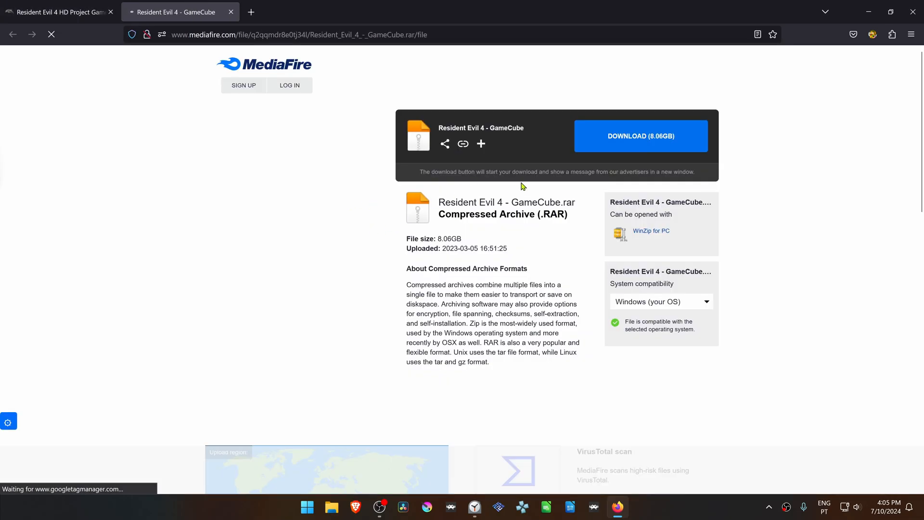
Step: Download the 8.06 GB texture archive and save it to the Desktop
left_click(641, 135)
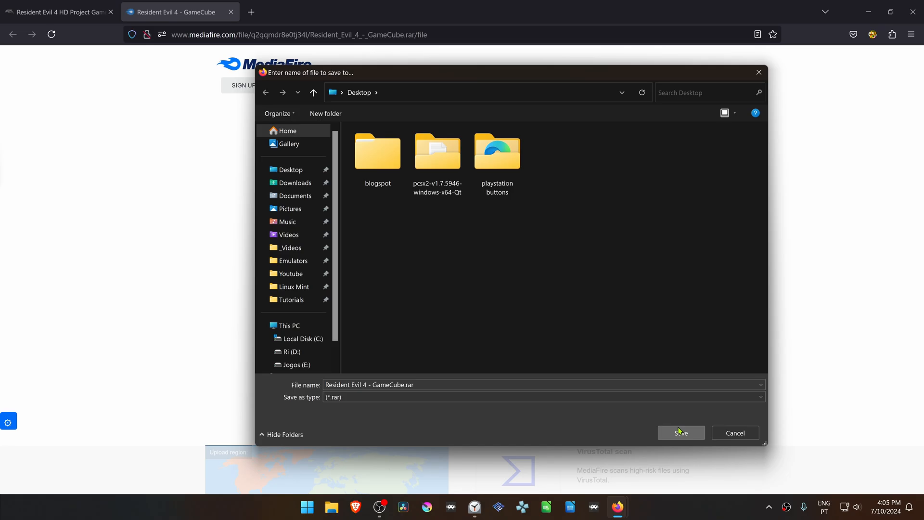
left_click(681, 432)
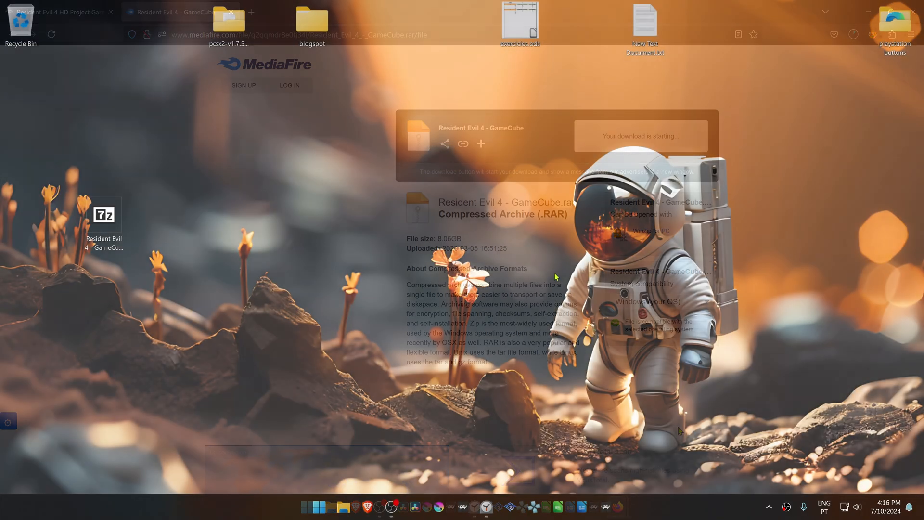
Step: Load Resident Evil 4 (USA) (Disc 1) in RetroArch on the dolphin-emu core
left_click(604, 507)
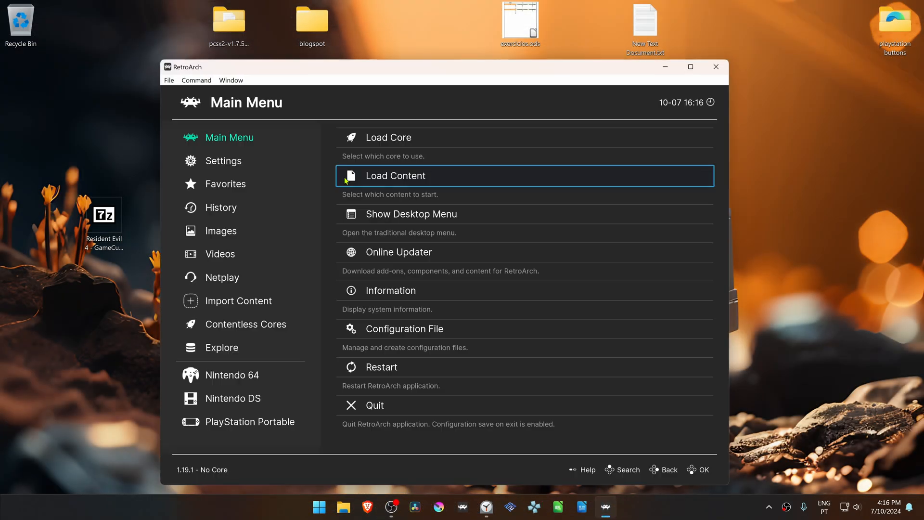
left_click(221, 207)
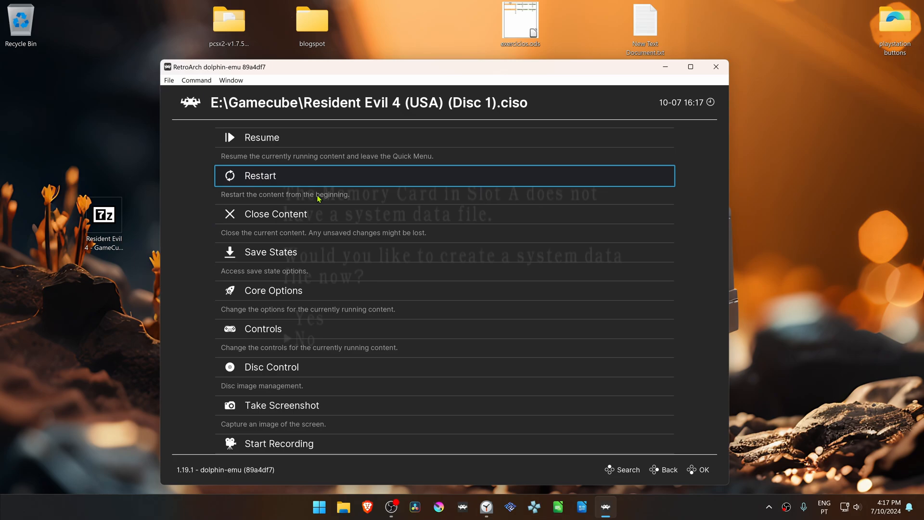
Step: Set Internal Resolution to x5 (3200 x 2640), enable Load Custom Textures, and close RetroArch
left_click(273, 290)
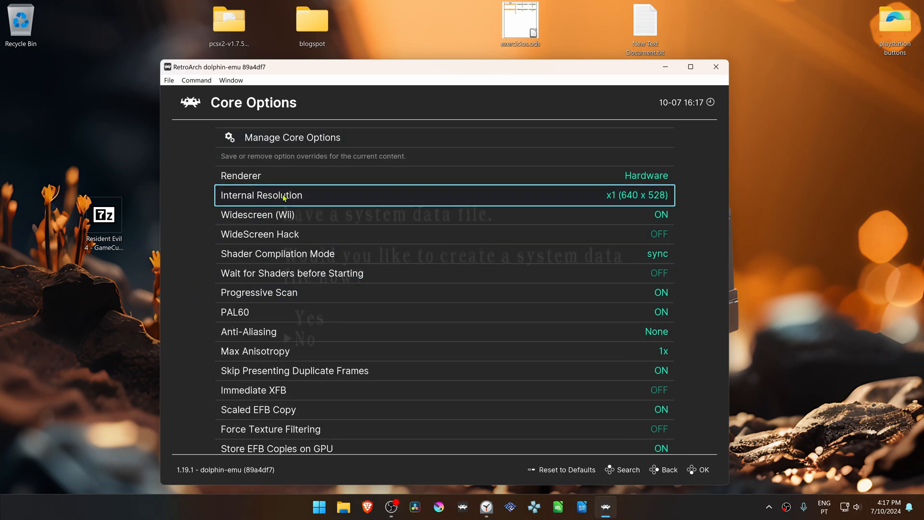
left_click(261, 196)
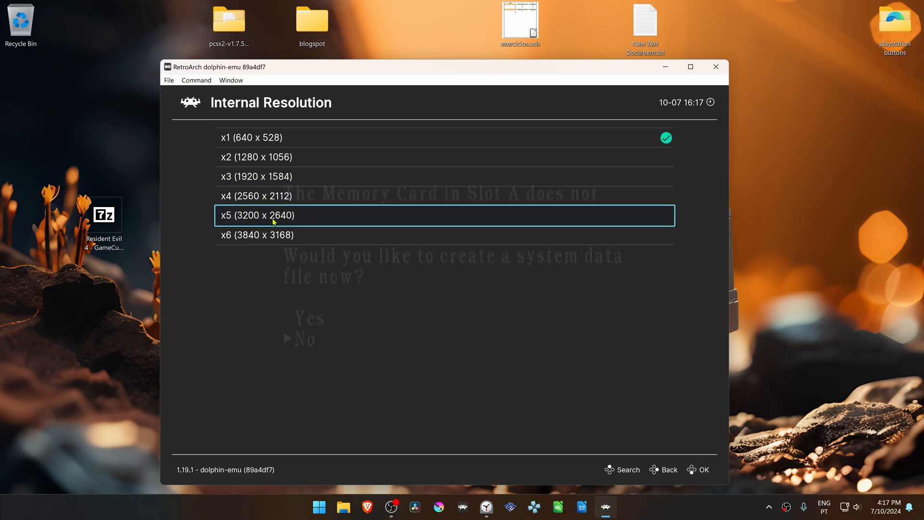
mouse_move(281, 215)
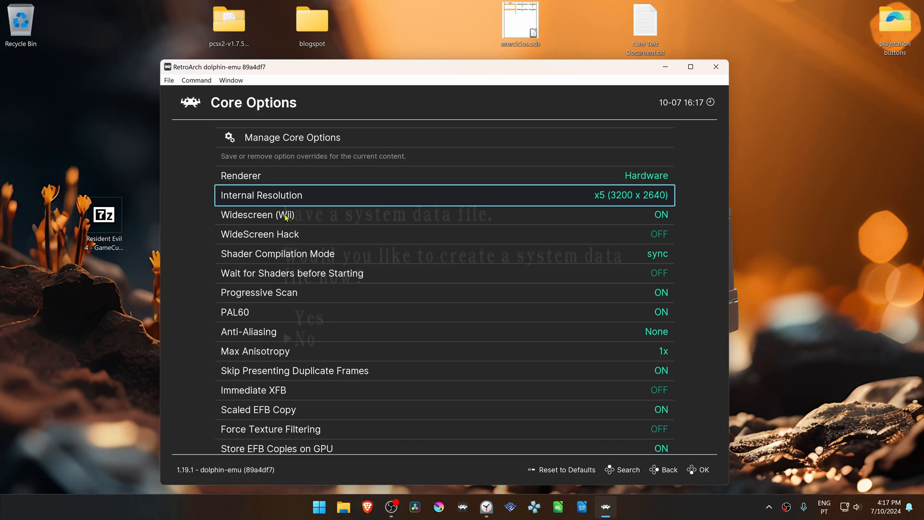
scroll("down", 3)
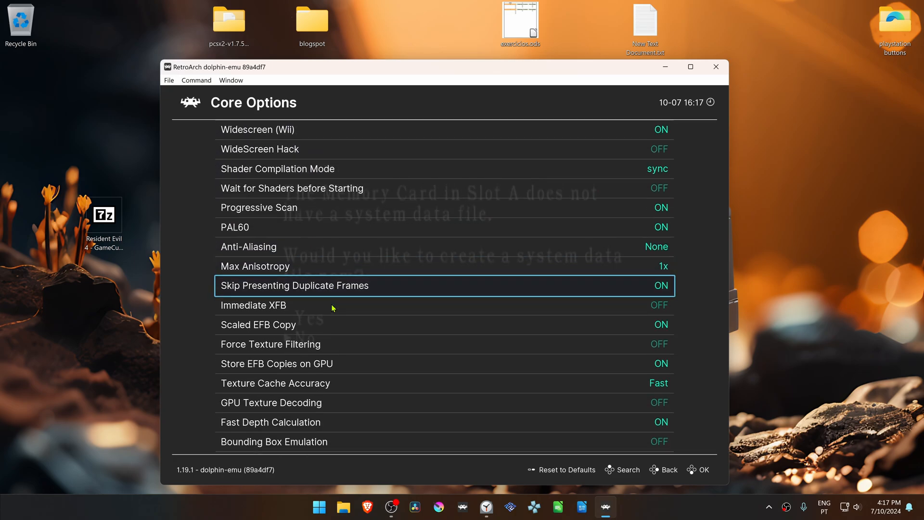
scroll("down", 3)
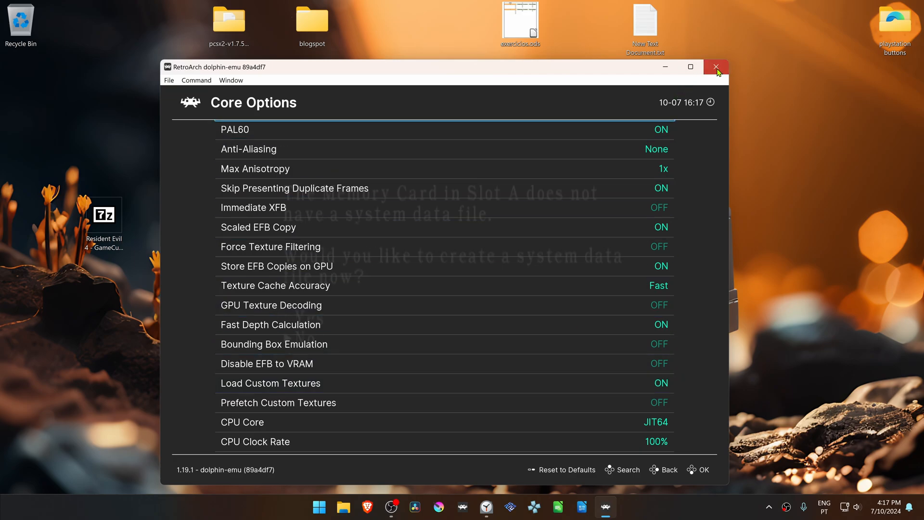
left_click(716, 66)
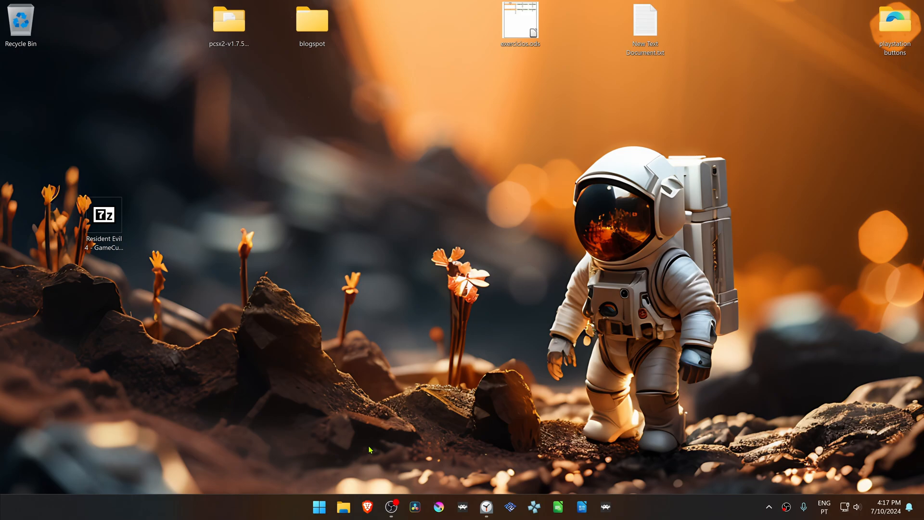
Step: Browse to C:\RetroArch-Win64\saves\dolphin-emu\User\Load\Textures in File Explorer
left_click(344, 507)
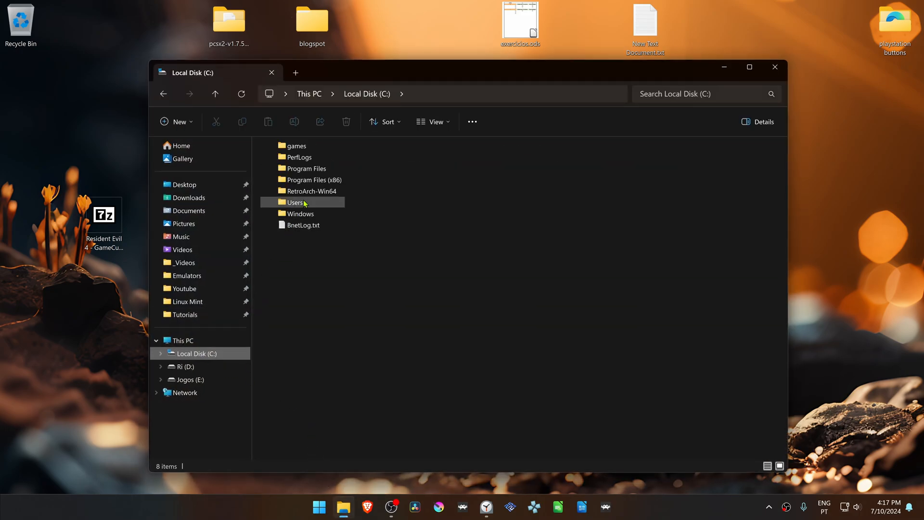
double_click(309, 191)
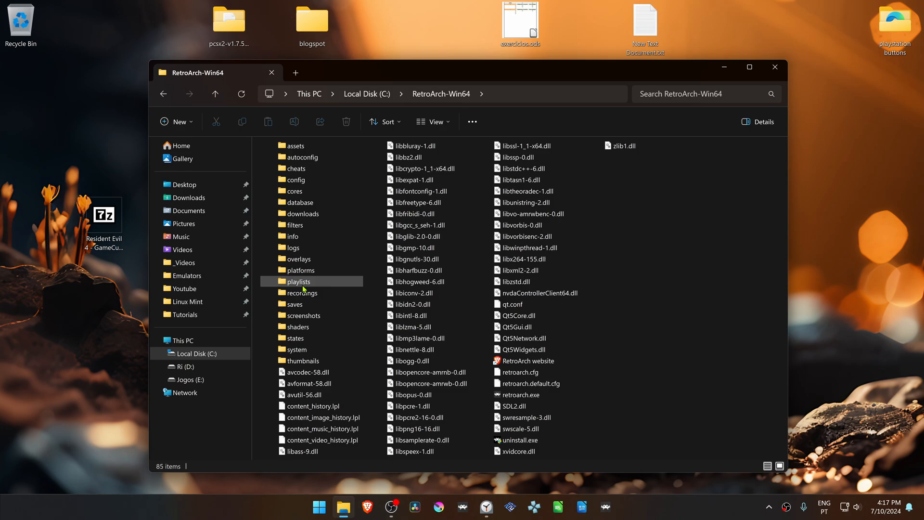
double_click(296, 303)
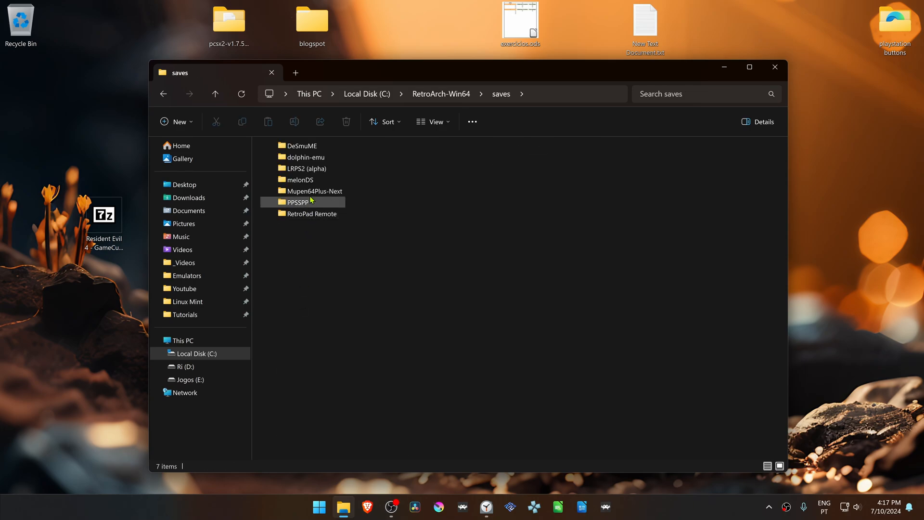
double_click(305, 157)
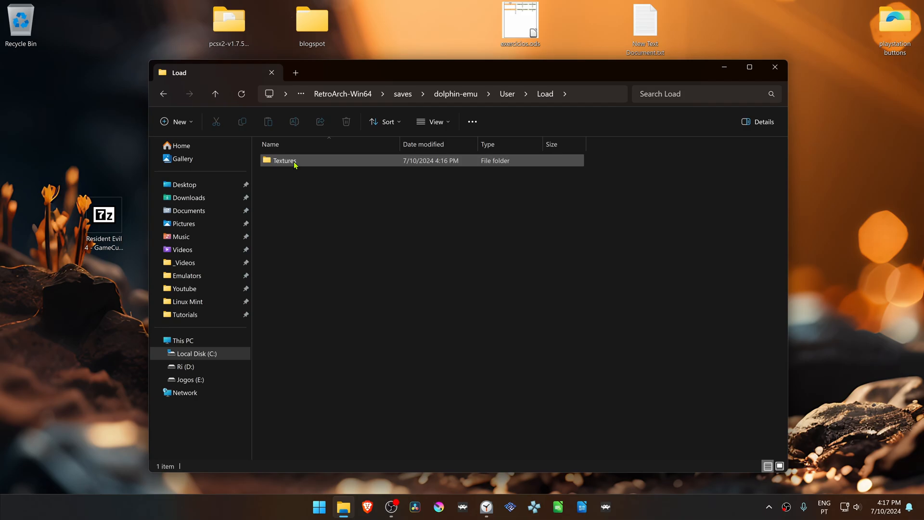
double_click(286, 160)
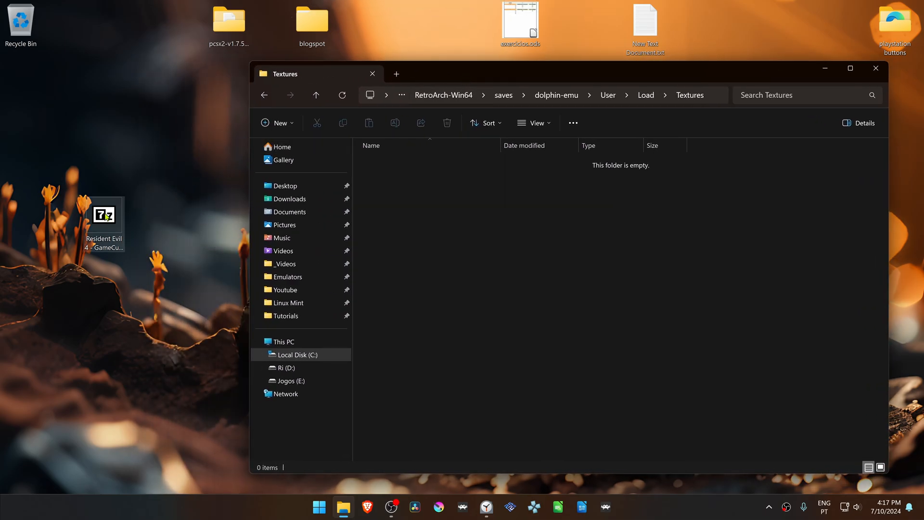
Step: Open the downloaded Resident Evil 4 .rar archive from the desktop in 7-Zip
double_click(104, 214)
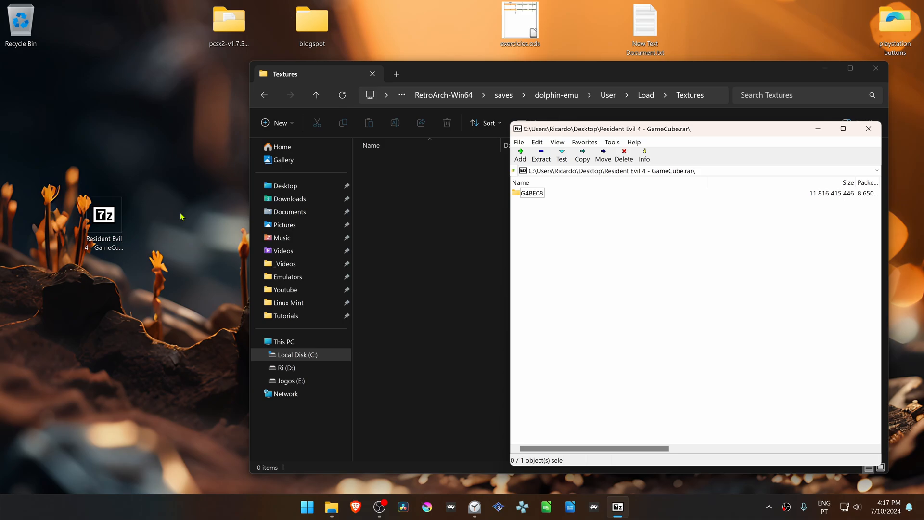
mouse_move(541, 227)
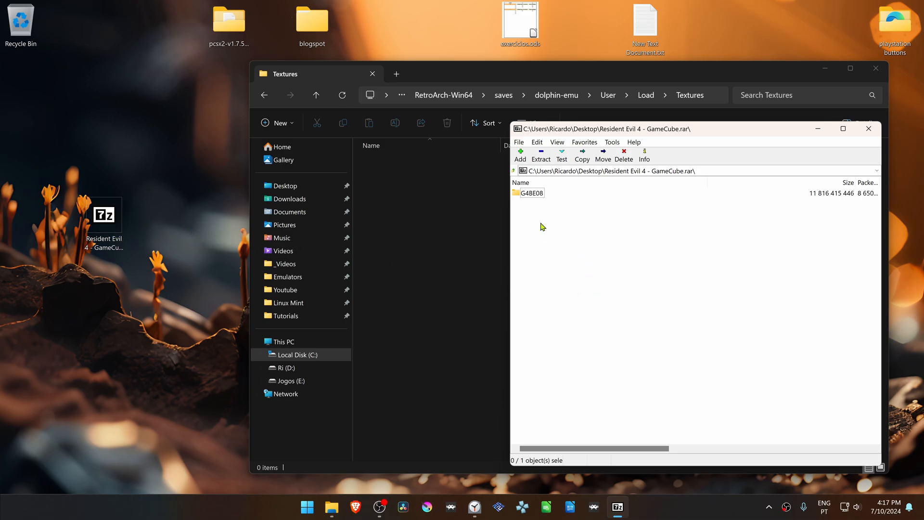
Step: Select the G4BE08 folder in the archive for extraction into the Textures folder
left_click(529, 192)
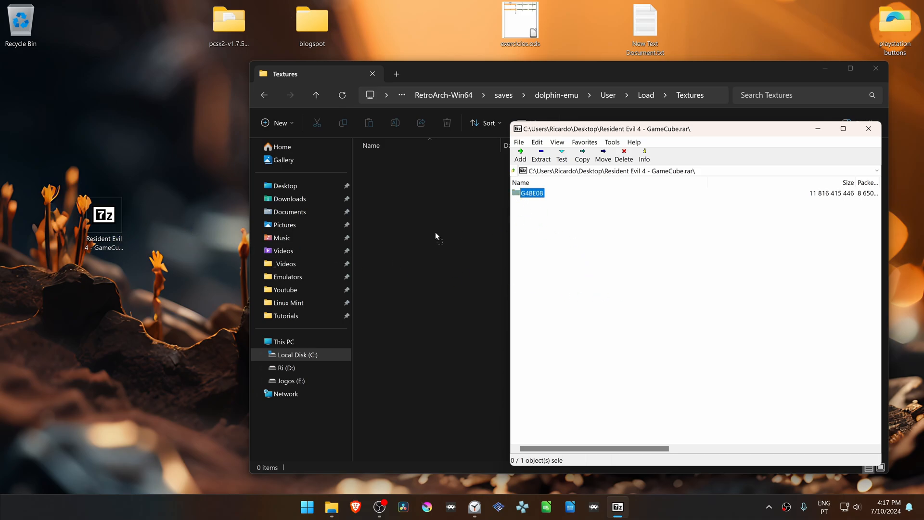
left_click(541, 154)
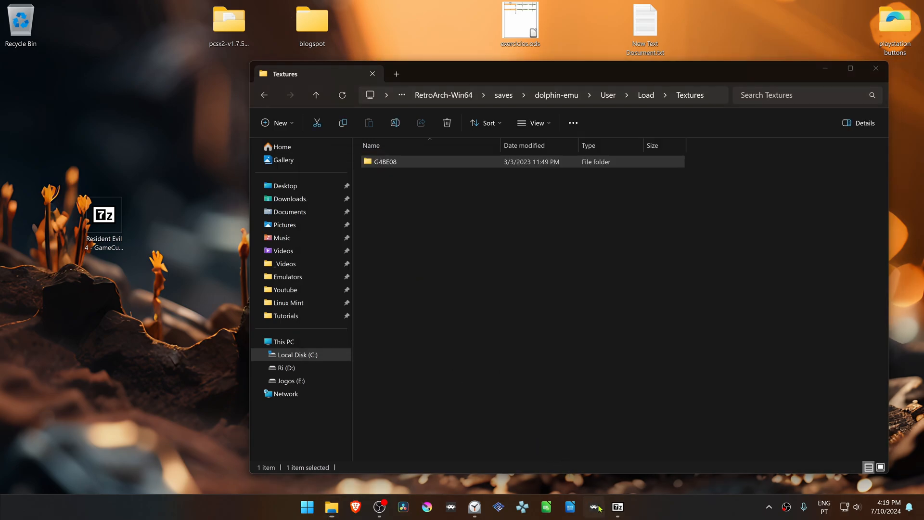
Step: Reopen RetroArch and show the History list with Resident Evil 4 (USA) (Disc 1)
left_click(592, 507)
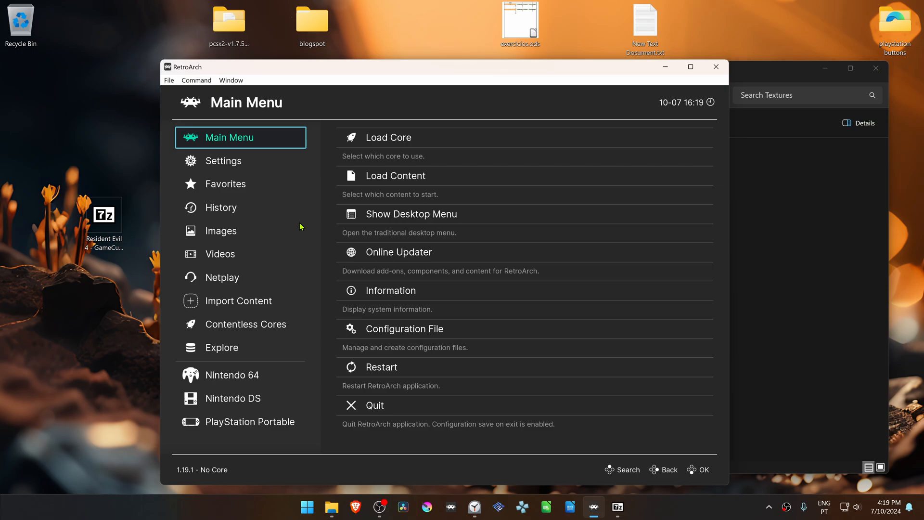
left_click(222, 207)
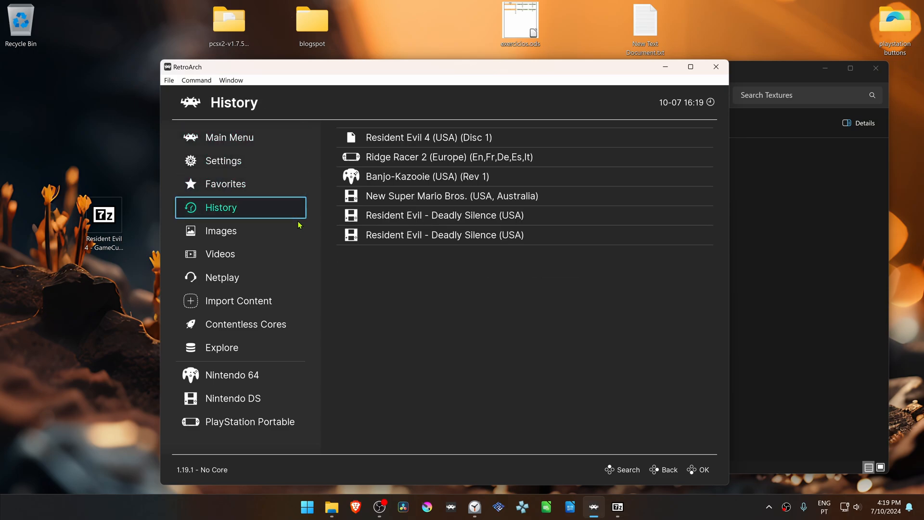